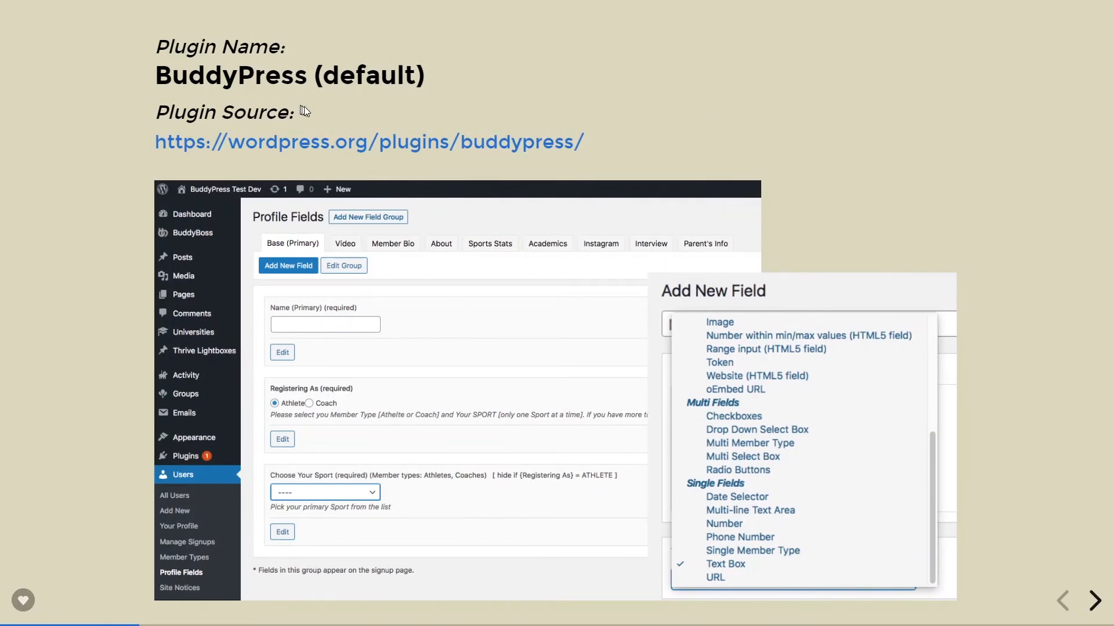
pyautogui.moveTo(181, 480)
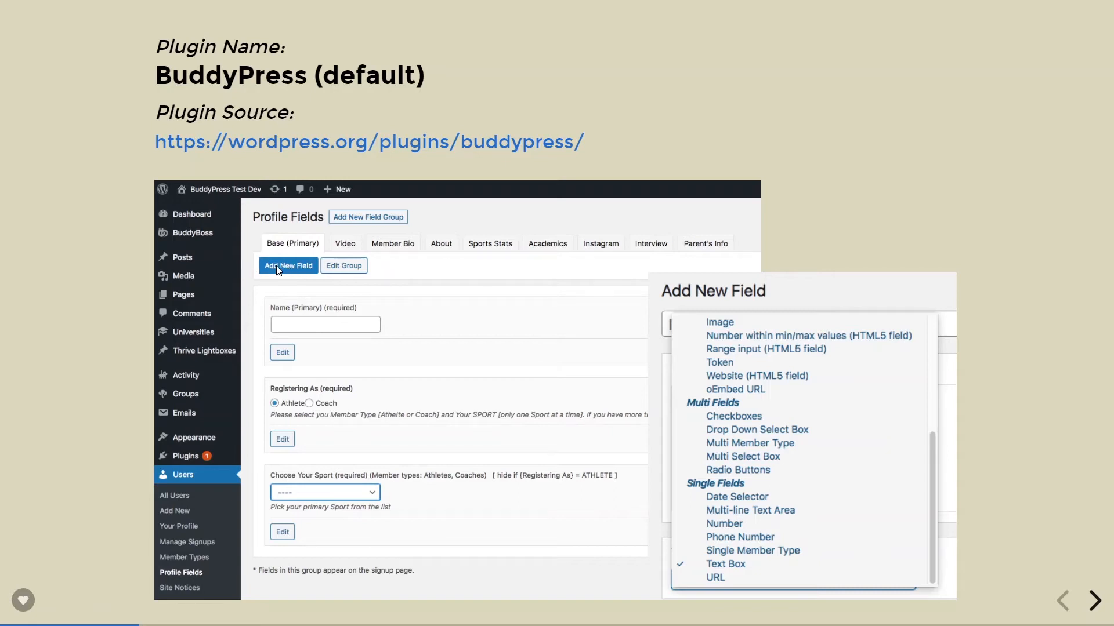
pyautogui.moveTo(943, 373)
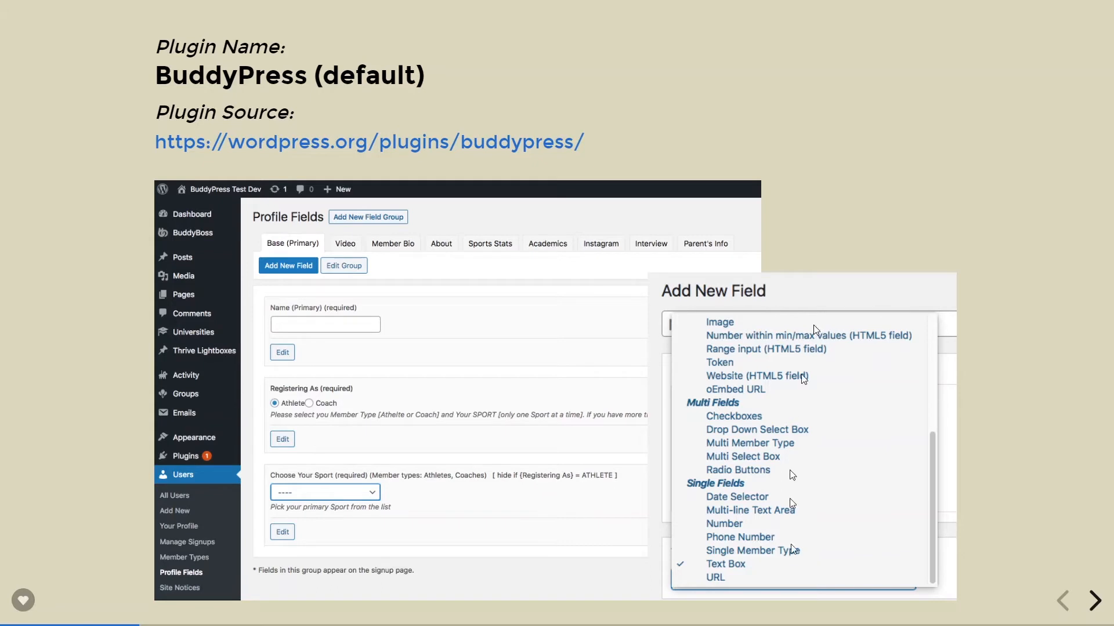
pyautogui.moveTo(721, 347)
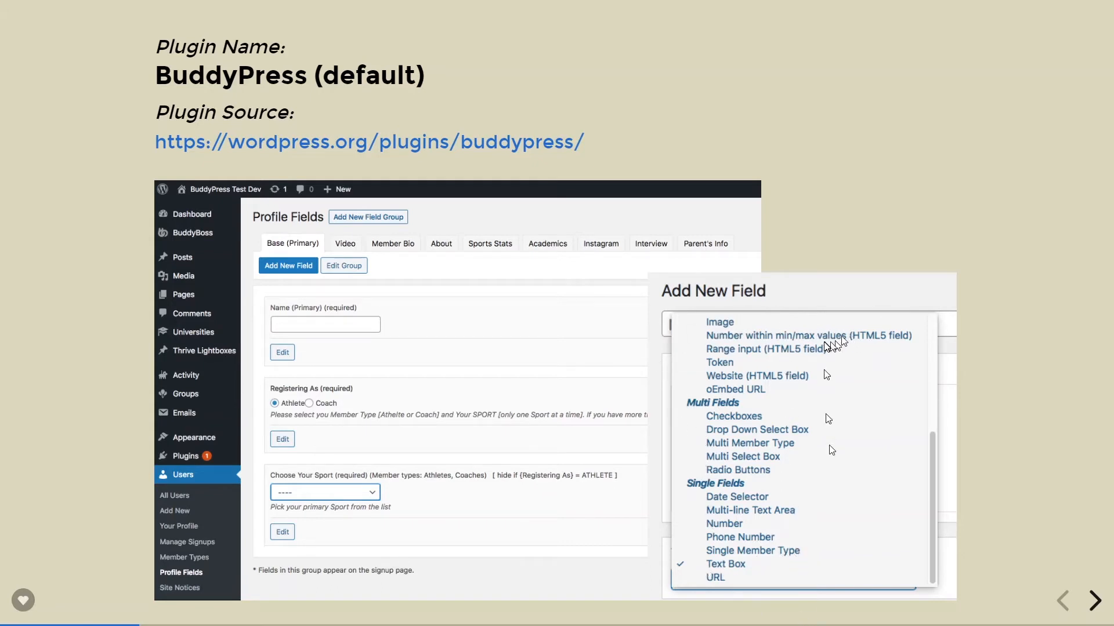
pyautogui.moveTo(622, 418)
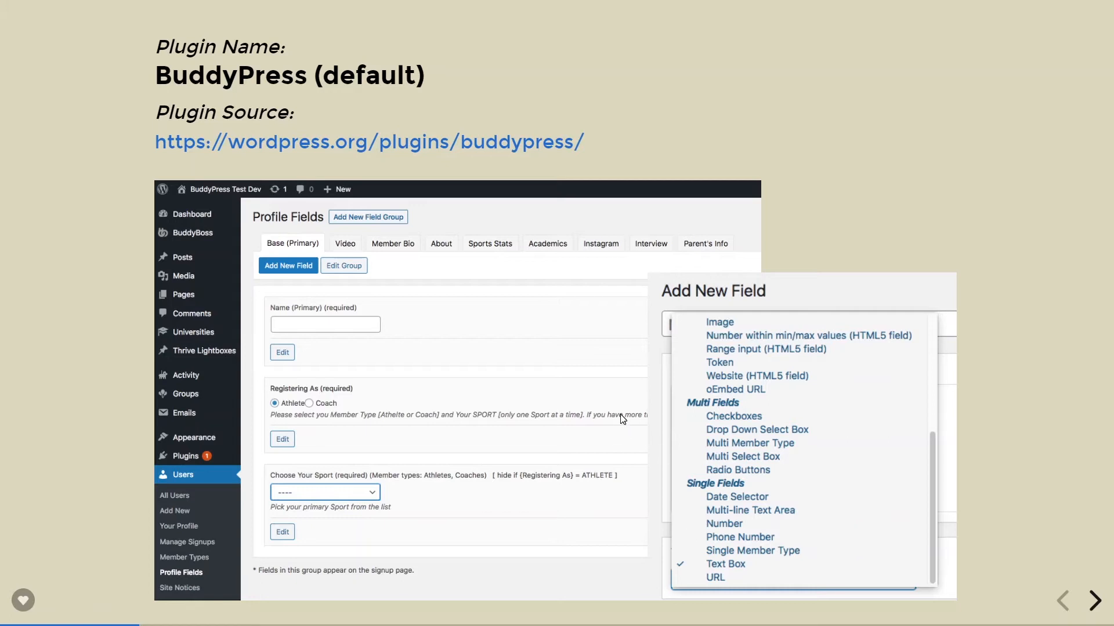
pyautogui.moveTo(1097, 601)
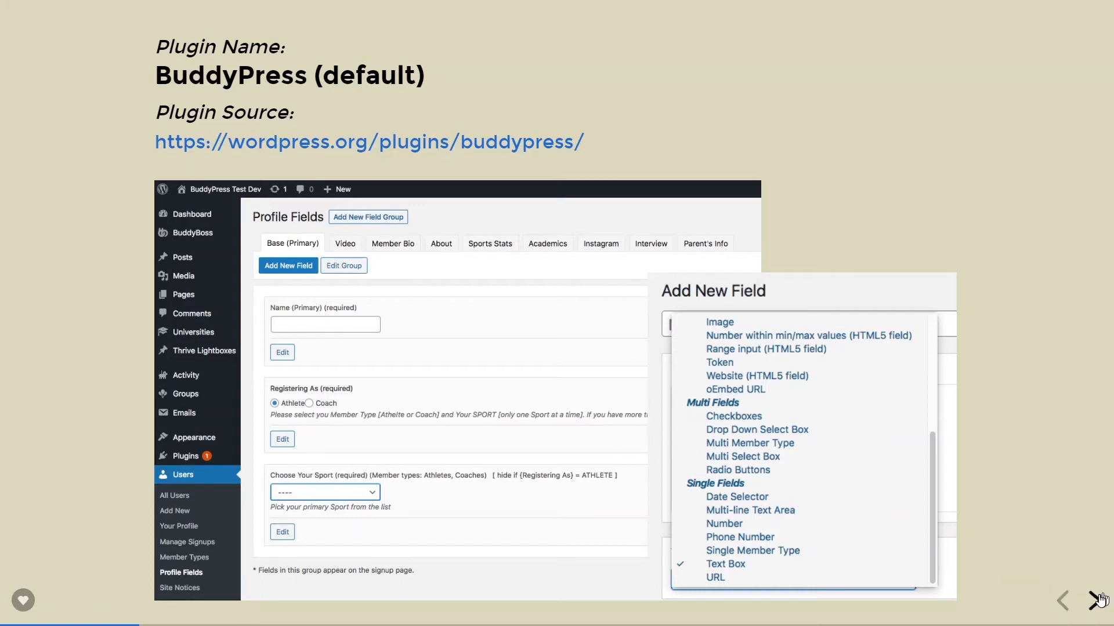
# - Advance to the Xprofile Custom Field Types plugin slide
pyautogui.click(1096, 601)
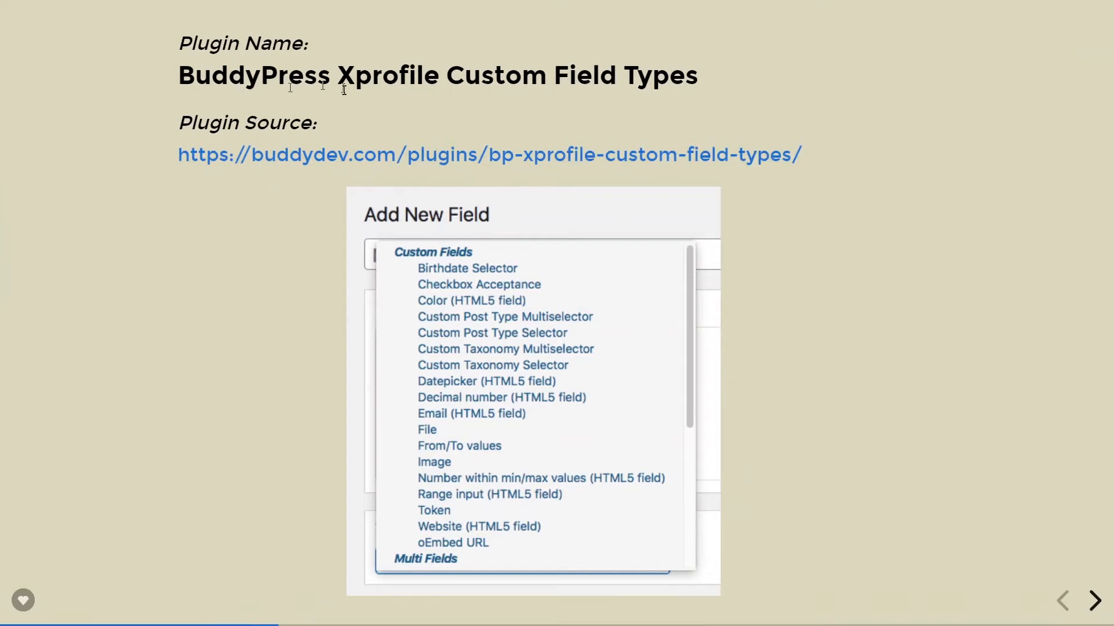
pyautogui.moveTo(670, 99)
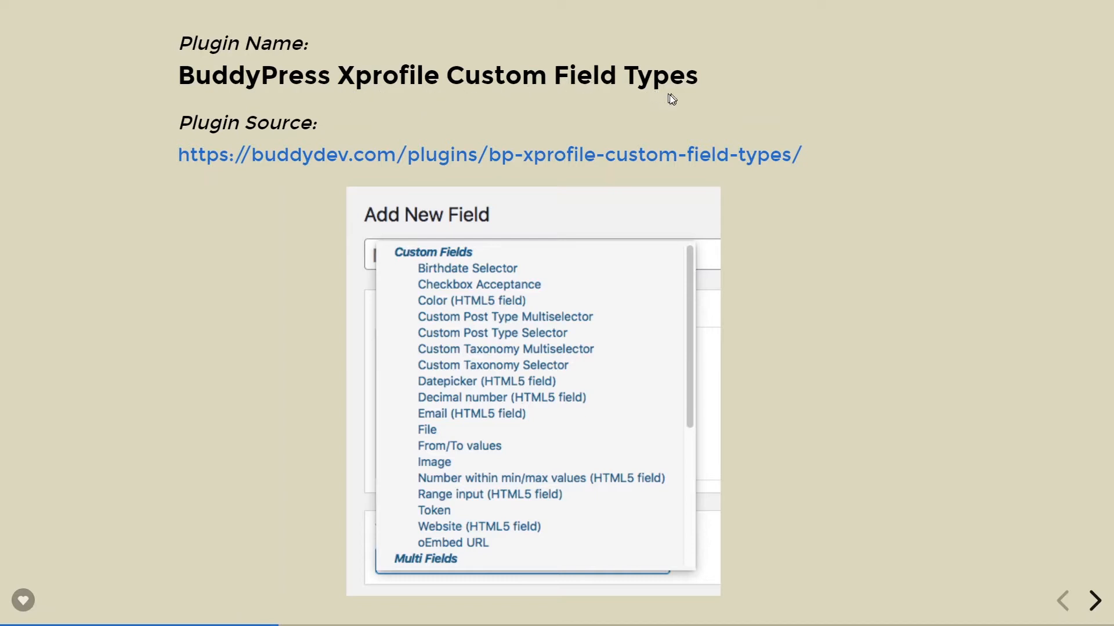
pyautogui.moveTo(750, 123)
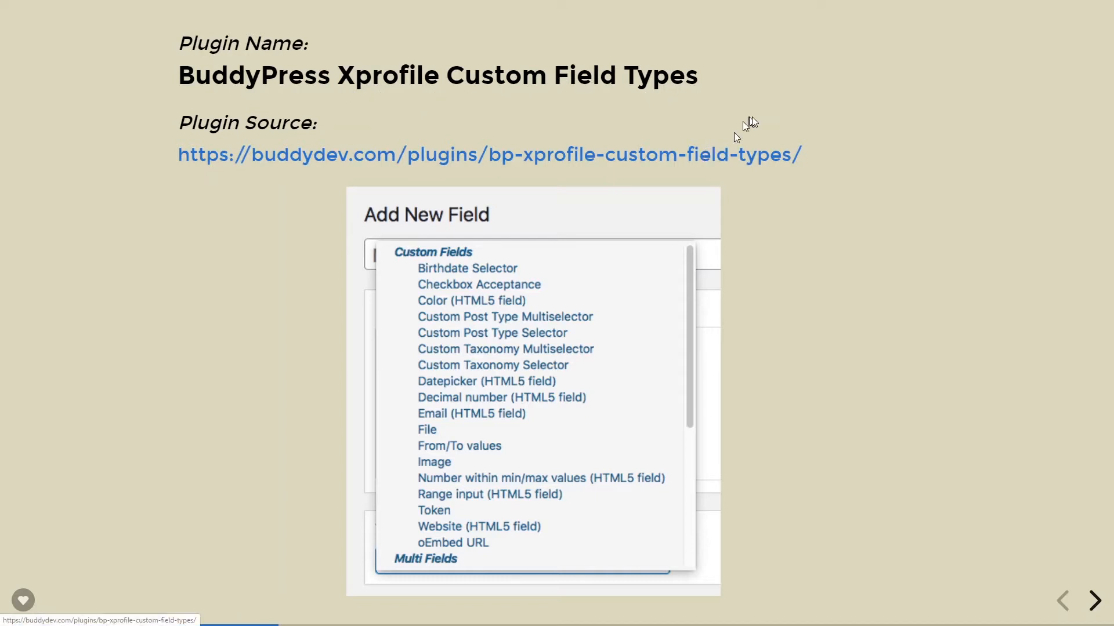
pyautogui.moveTo(865, 271)
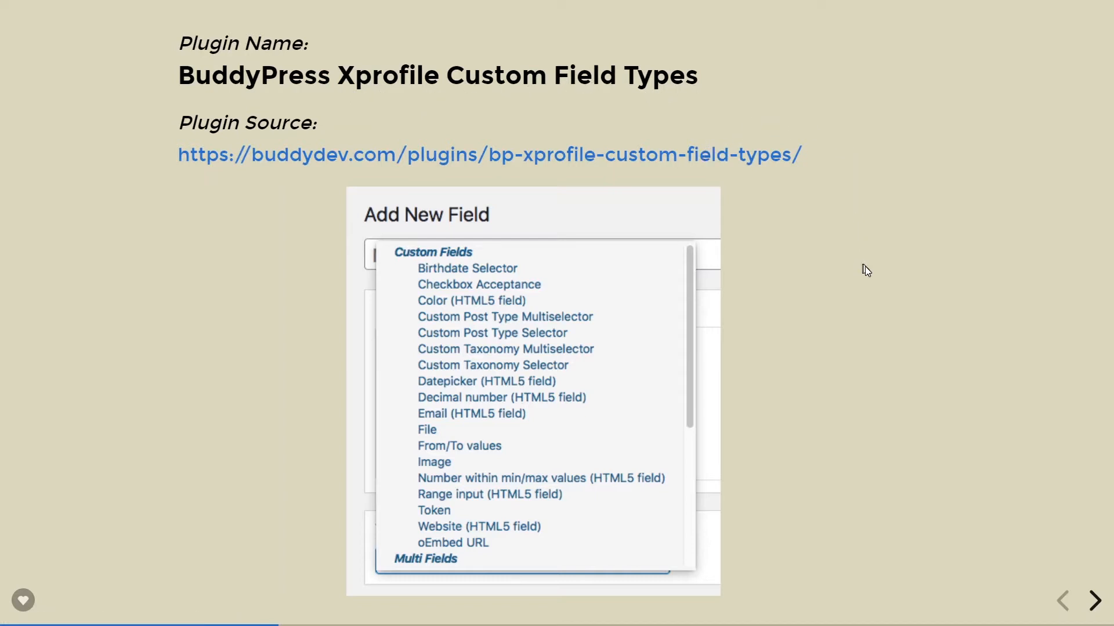
pyautogui.moveTo(469, 265)
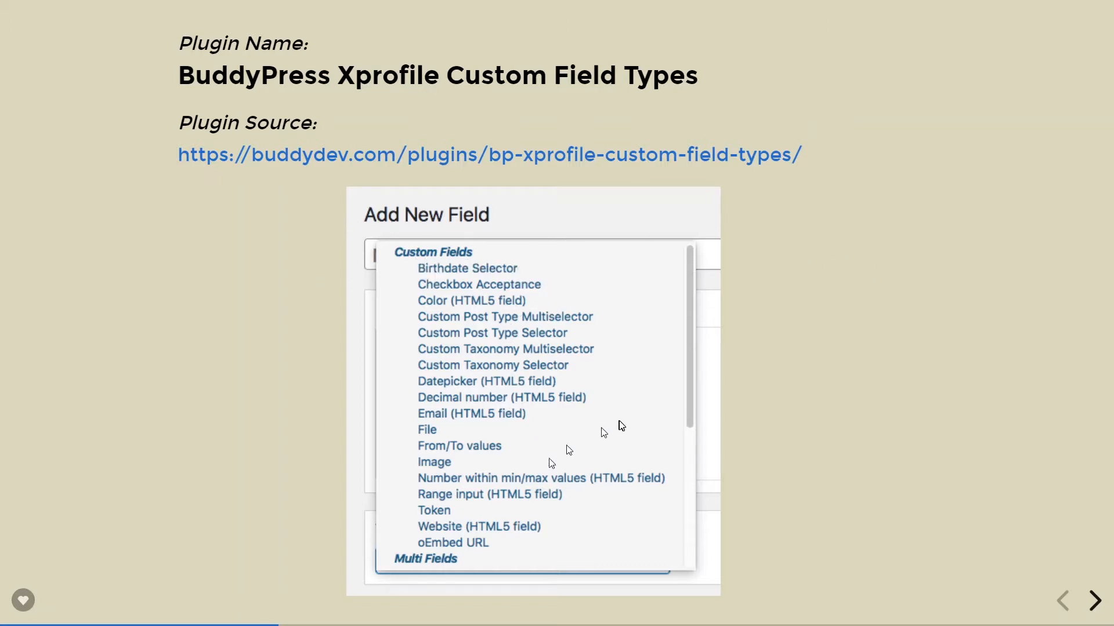
pyautogui.moveTo(620, 425)
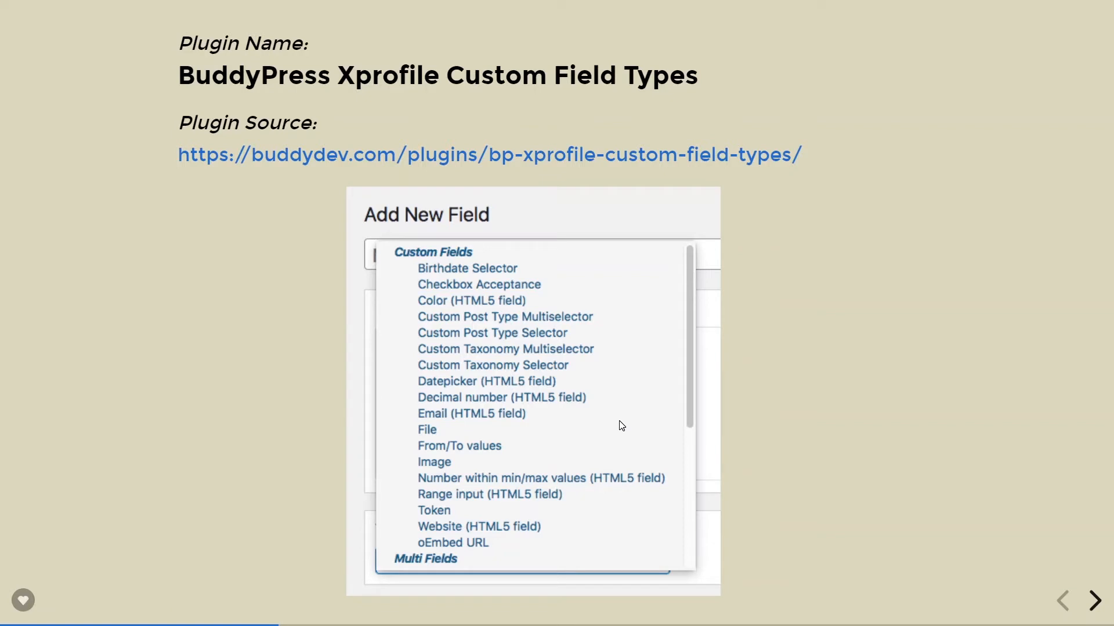
pyautogui.moveTo(1080, 593)
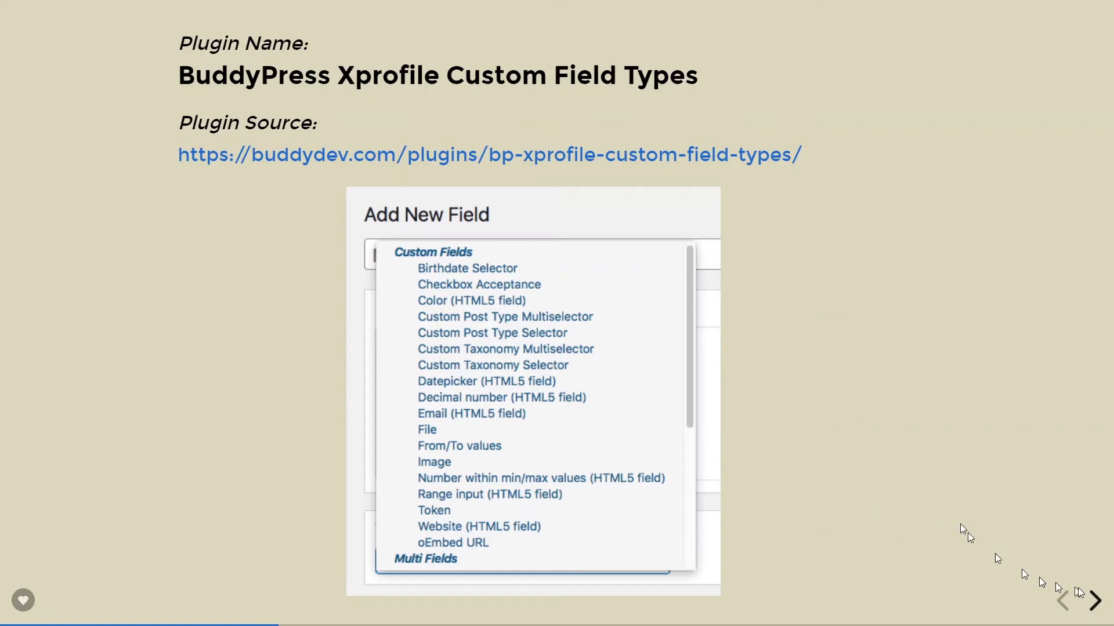
# - Step through the backend/frontend profile field slide to '1. Getting the Field ID'
pyautogui.click(1096, 600)
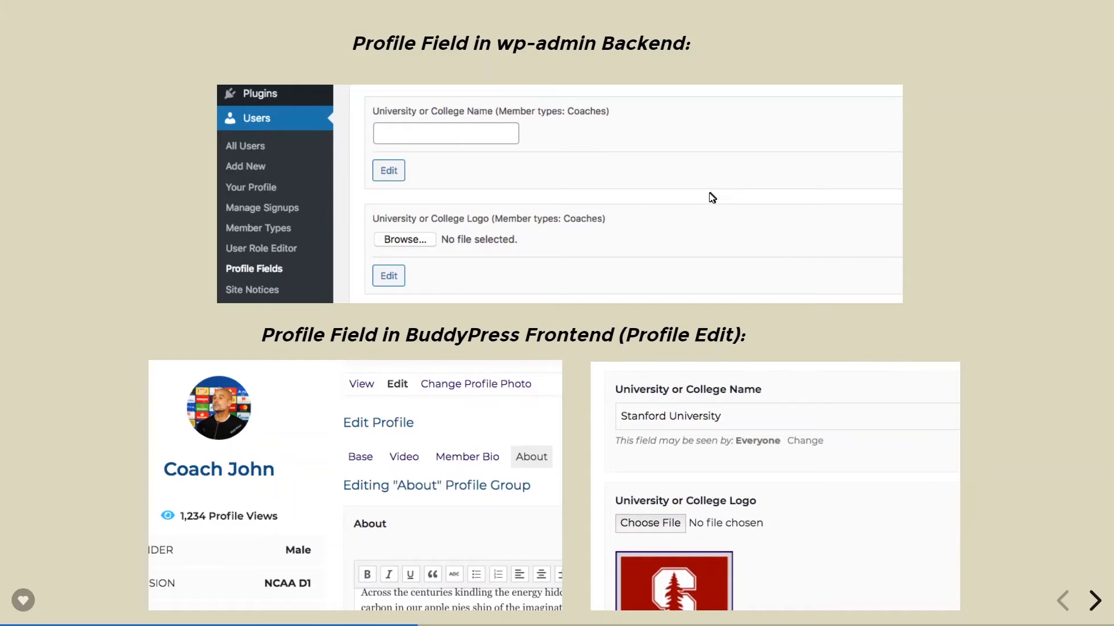
pyautogui.moveTo(563, 182)
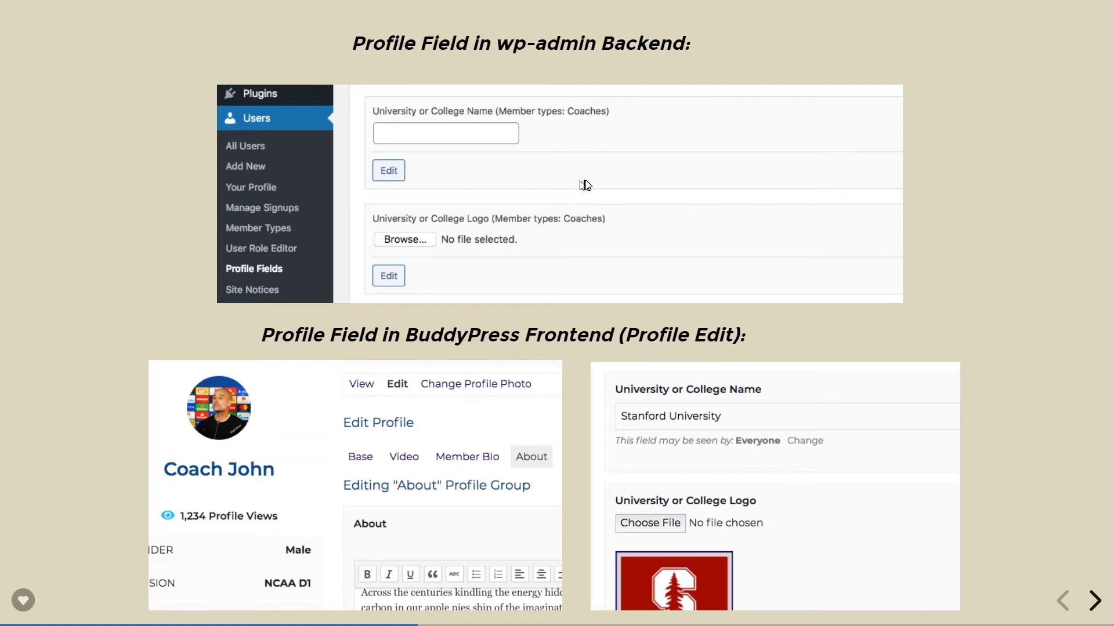
pyautogui.moveTo(583, 188)
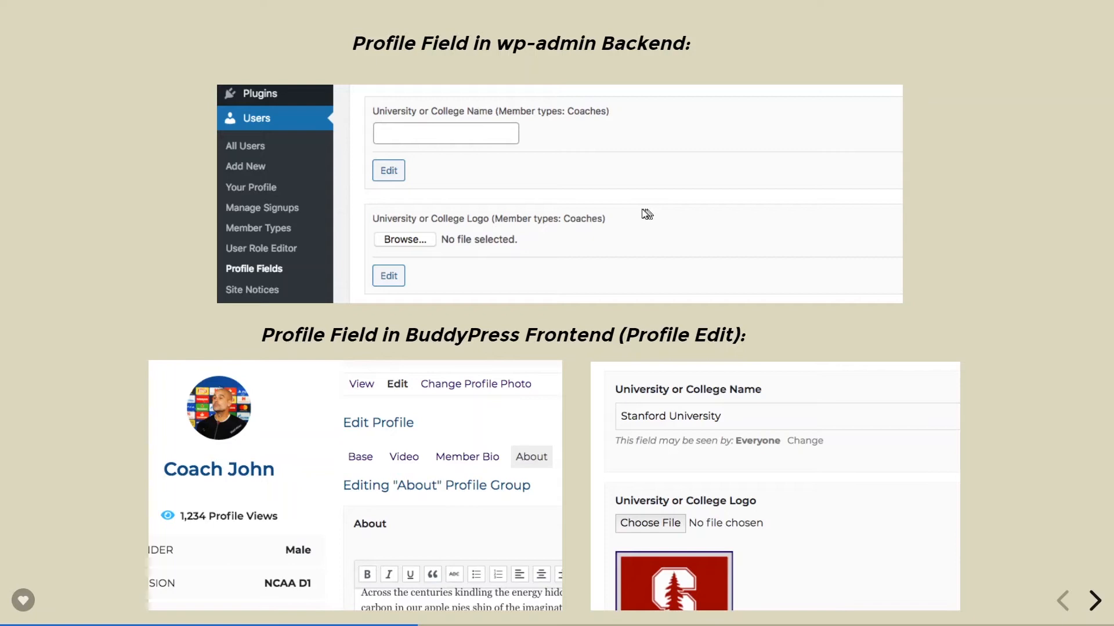
pyautogui.moveTo(396, 415)
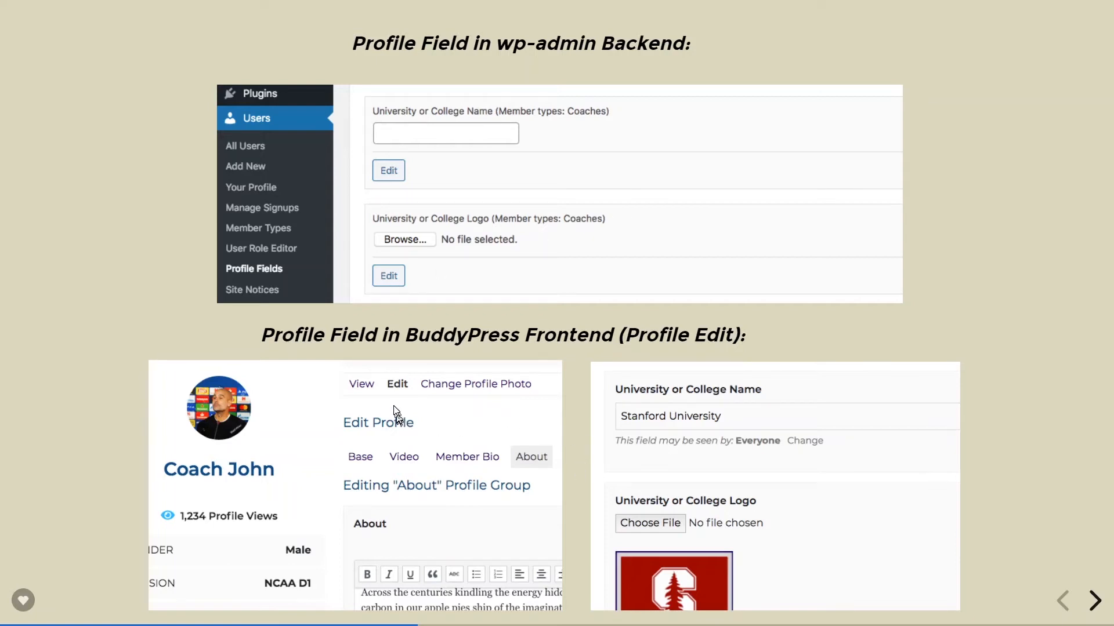
pyautogui.moveTo(401, 389)
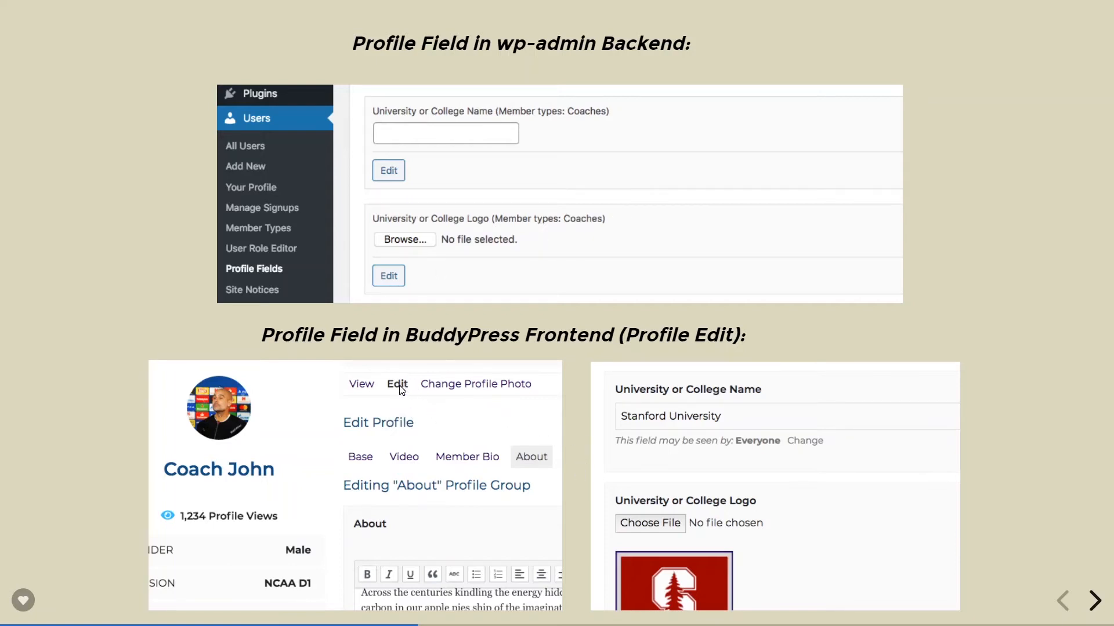
pyautogui.moveTo(346, 446)
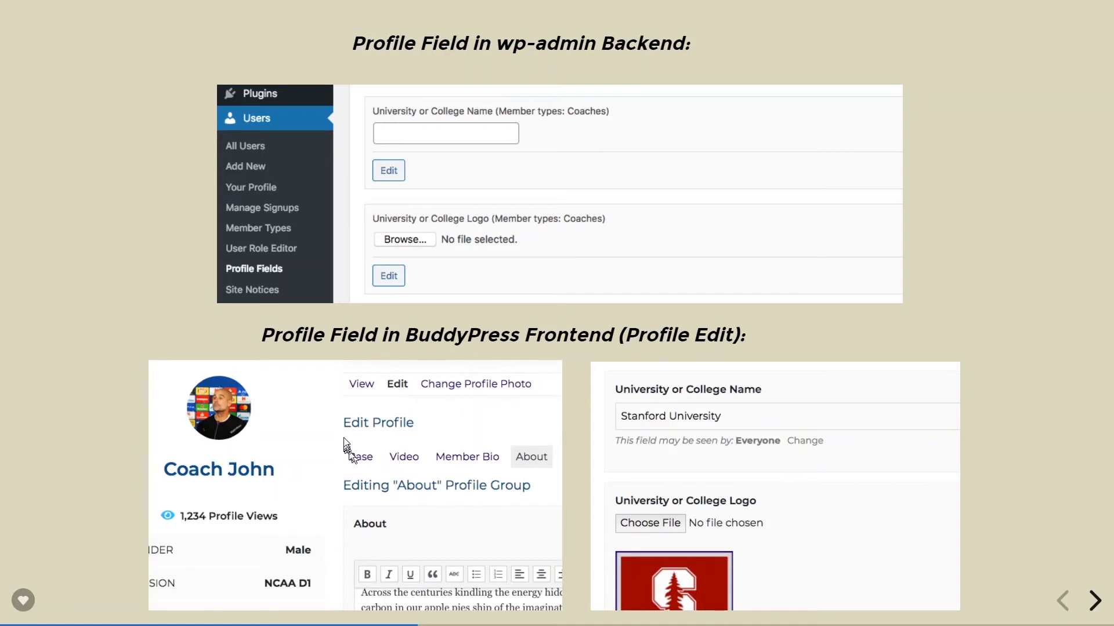
pyautogui.moveTo(684, 412)
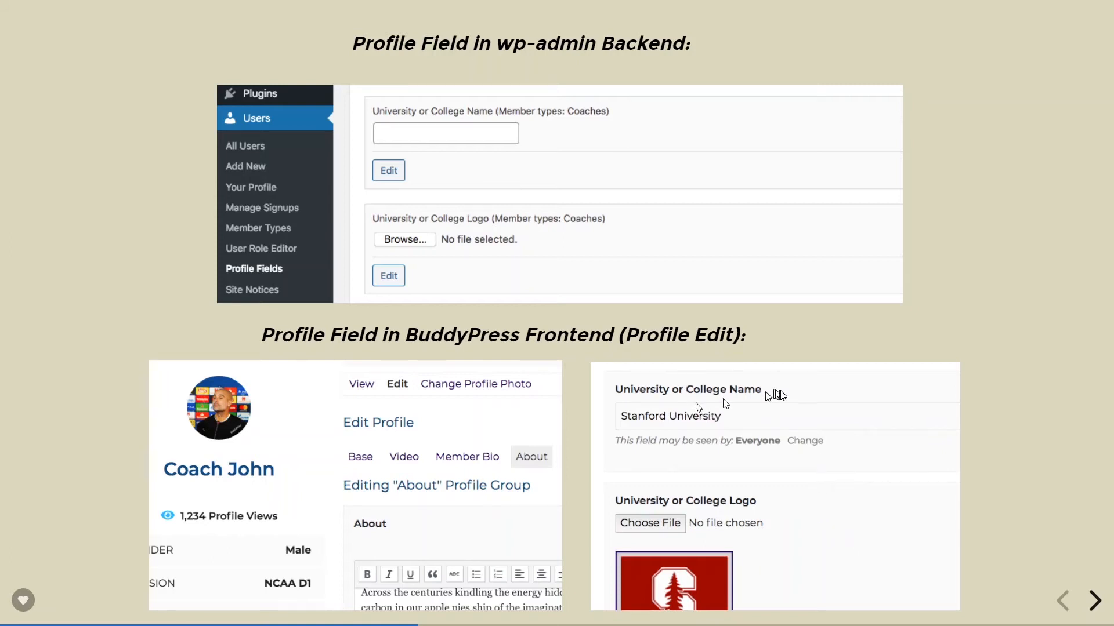
pyautogui.moveTo(658, 531)
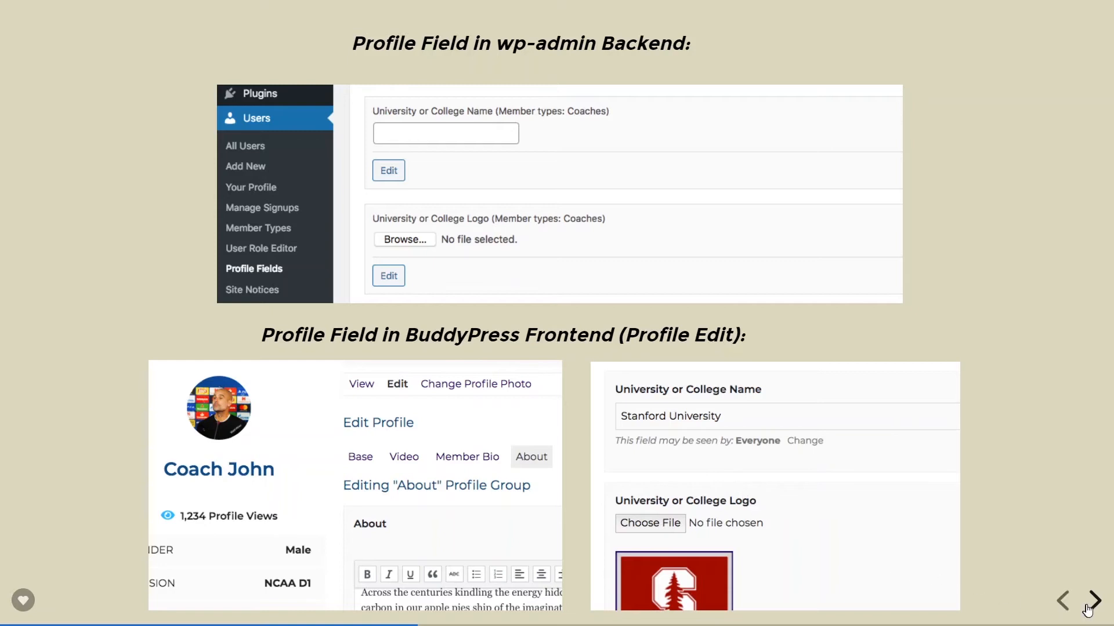
pyautogui.click(1093, 601)
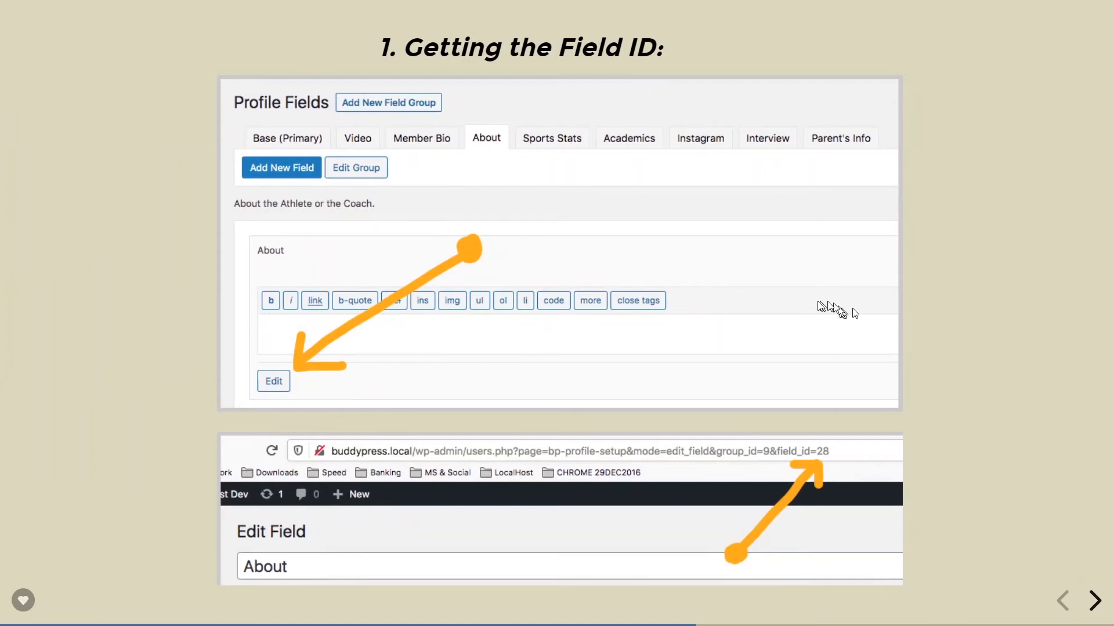
pyautogui.moveTo(251, 118)
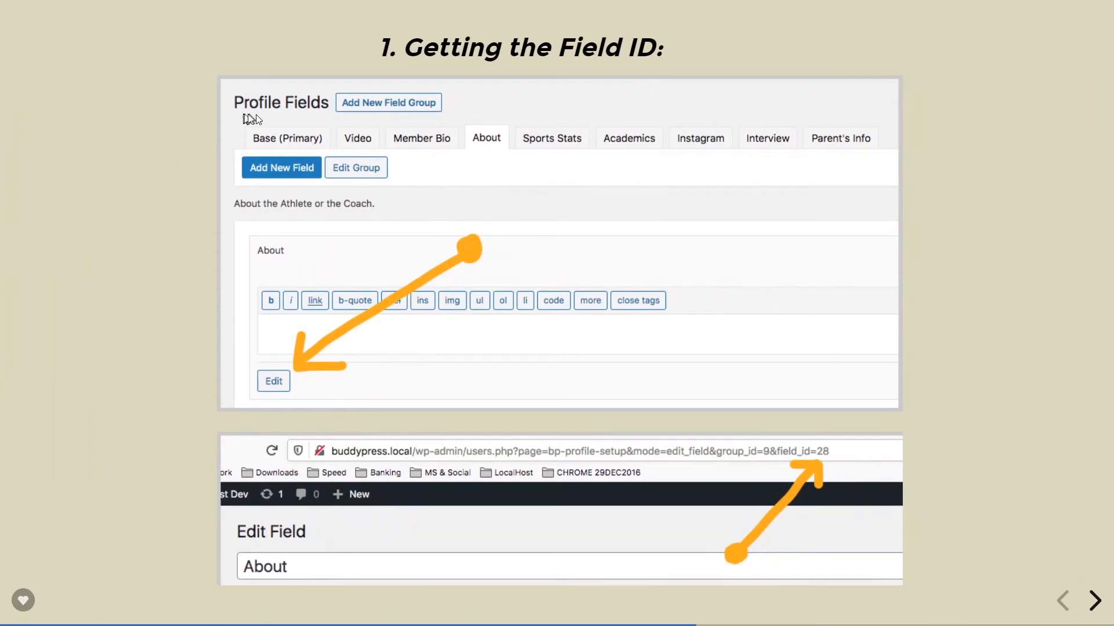
pyautogui.moveTo(297, 121)
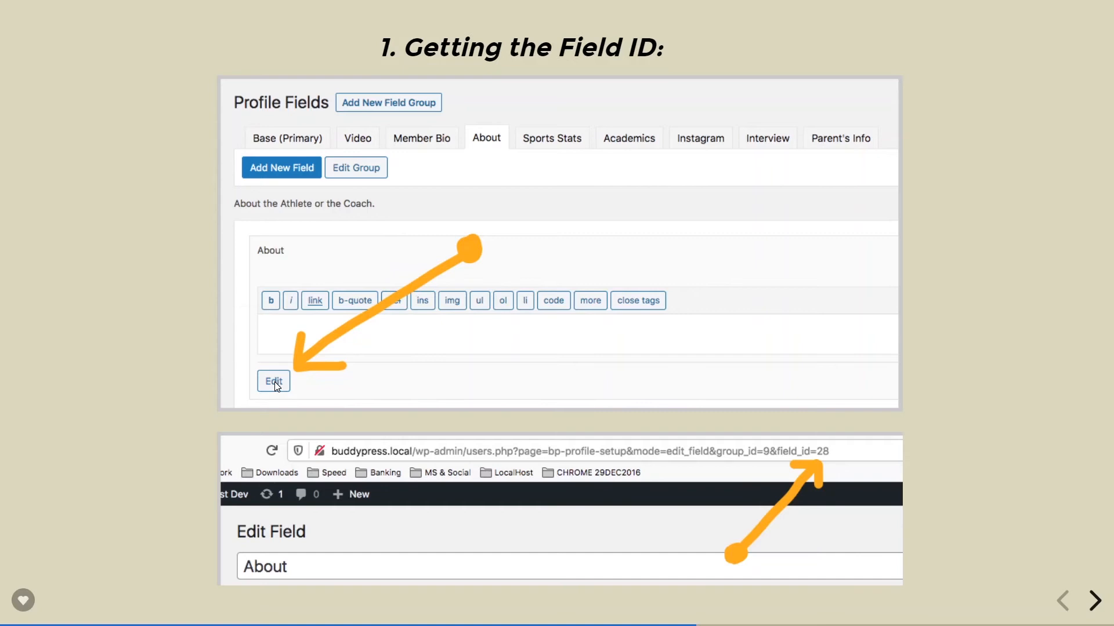
pyautogui.moveTo(424, 558)
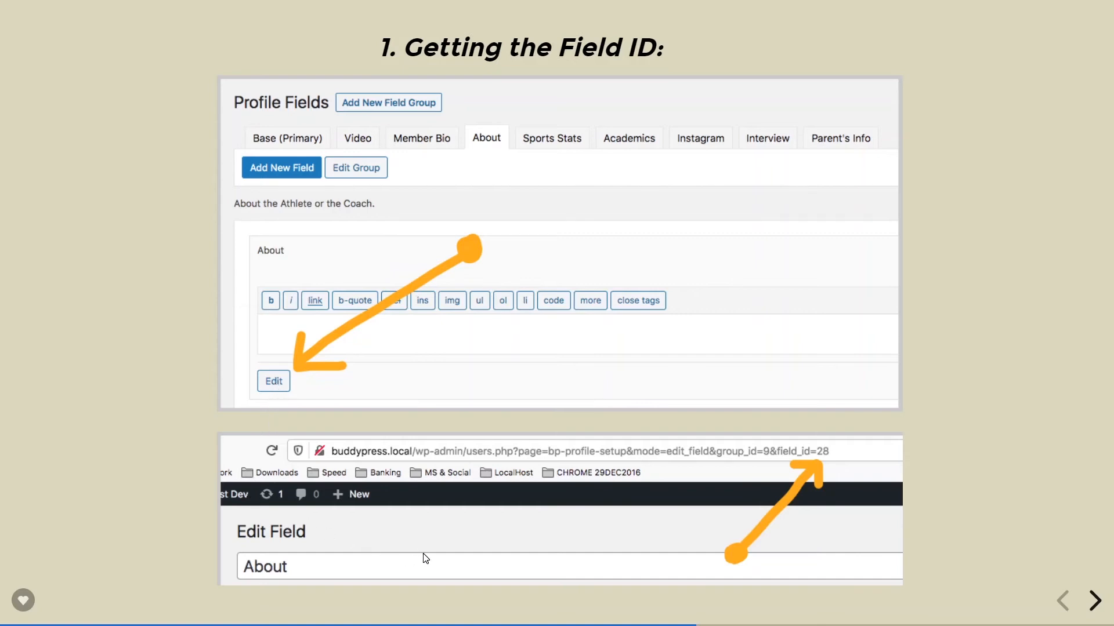
pyautogui.moveTo(425, 462)
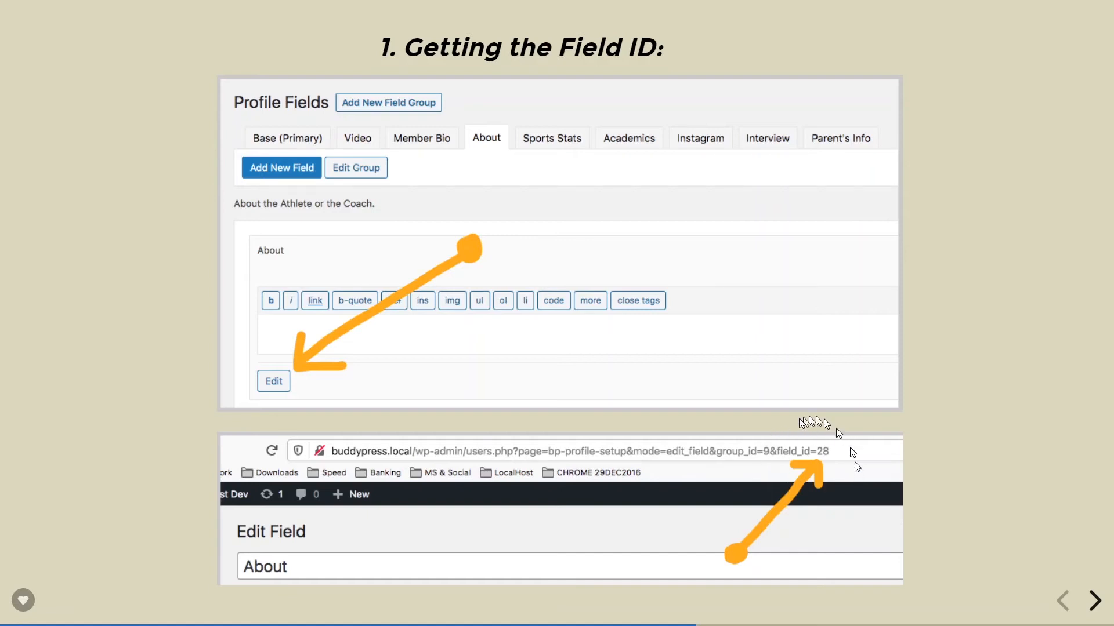
pyautogui.moveTo(831, 484)
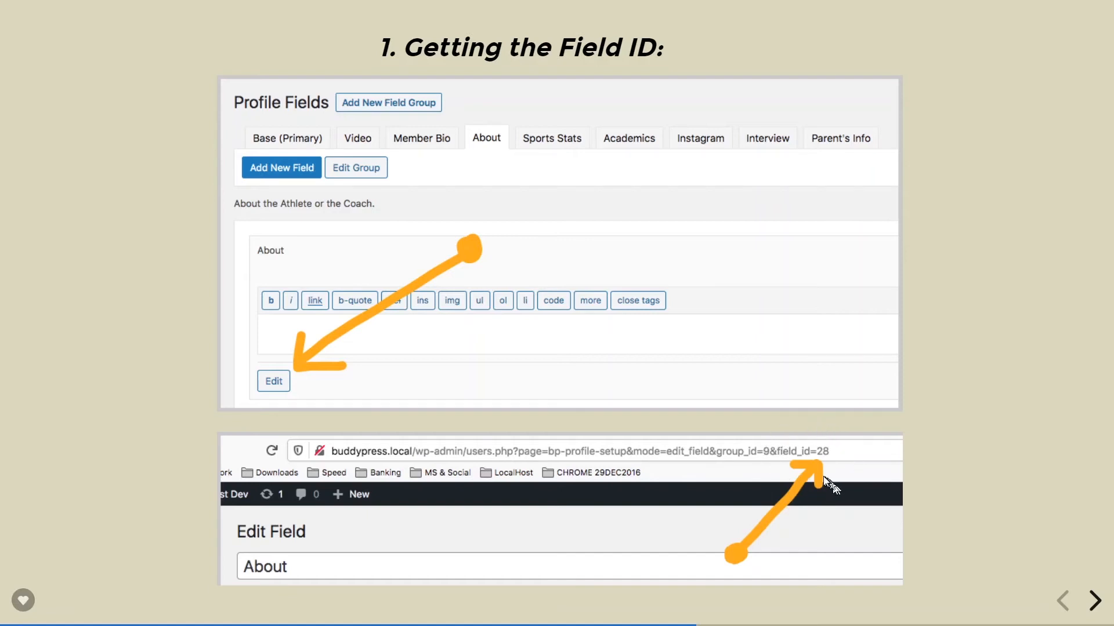
# - Advance to the '2a. Coding the Template (PHP)' slide fetching field 28
pyautogui.click(1097, 601)
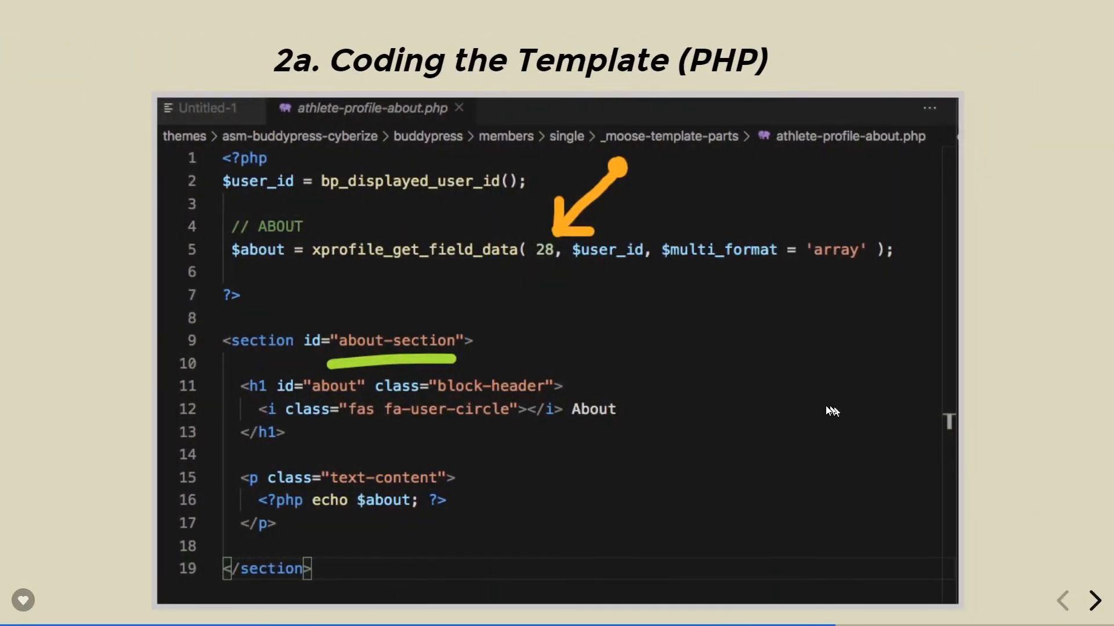
pyautogui.moveTo(686, 386)
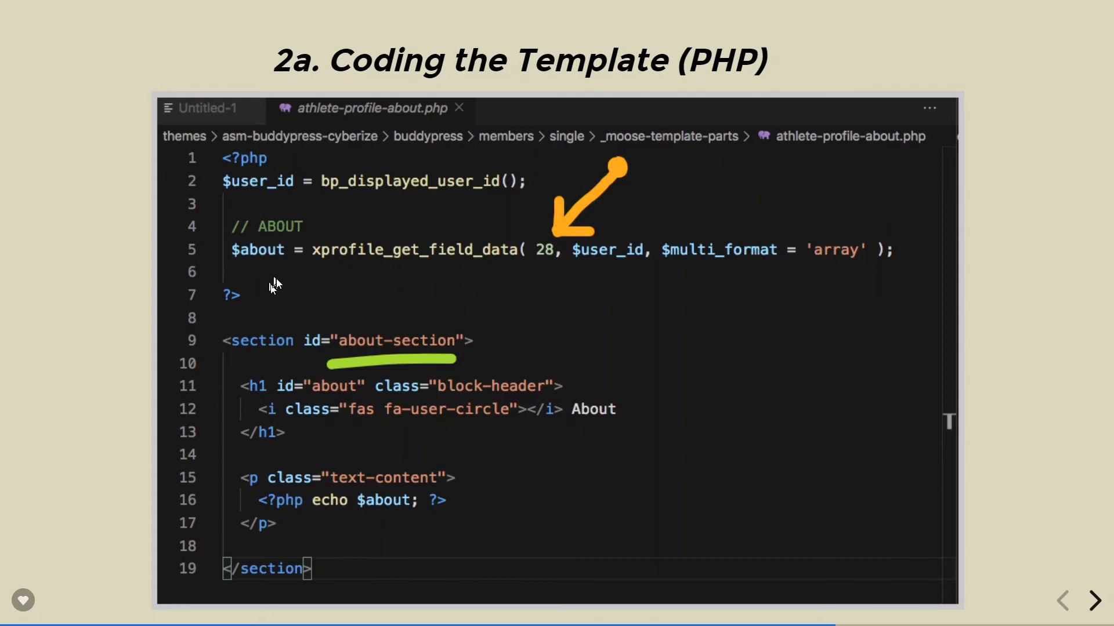
pyautogui.moveTo(547, 234)
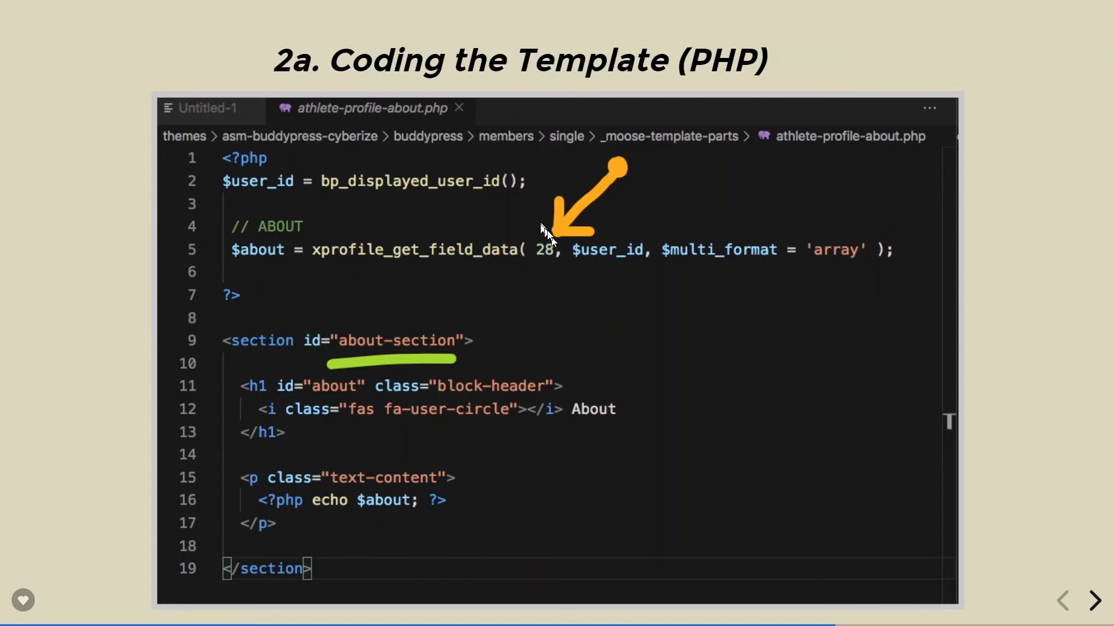
pyautogui.moveTo(462, 287)
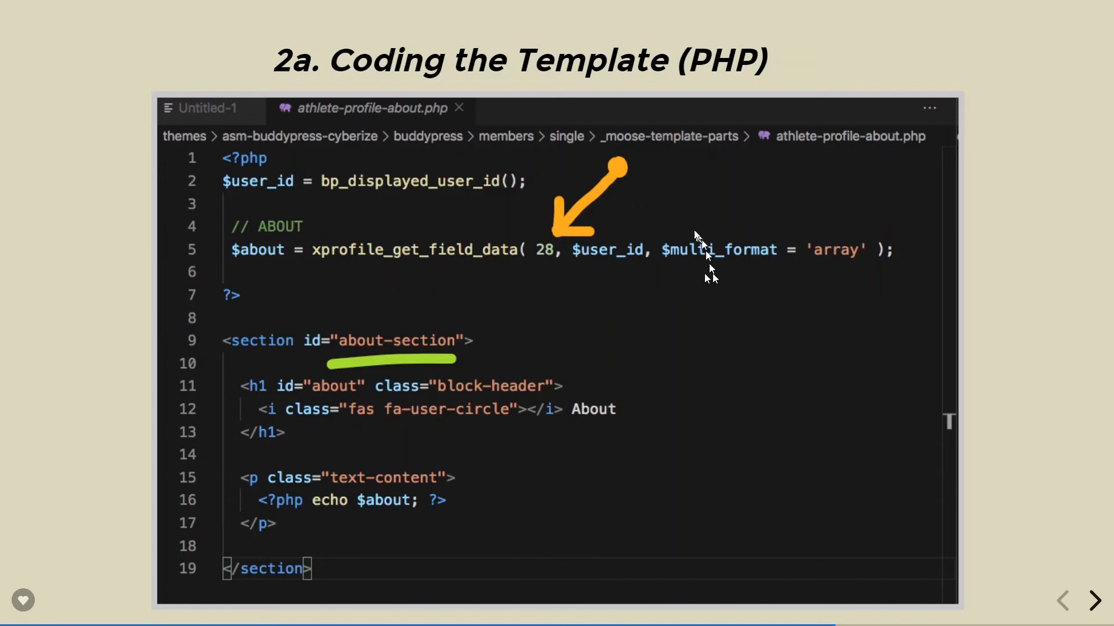
pyautogui.moveTo(245, 203)
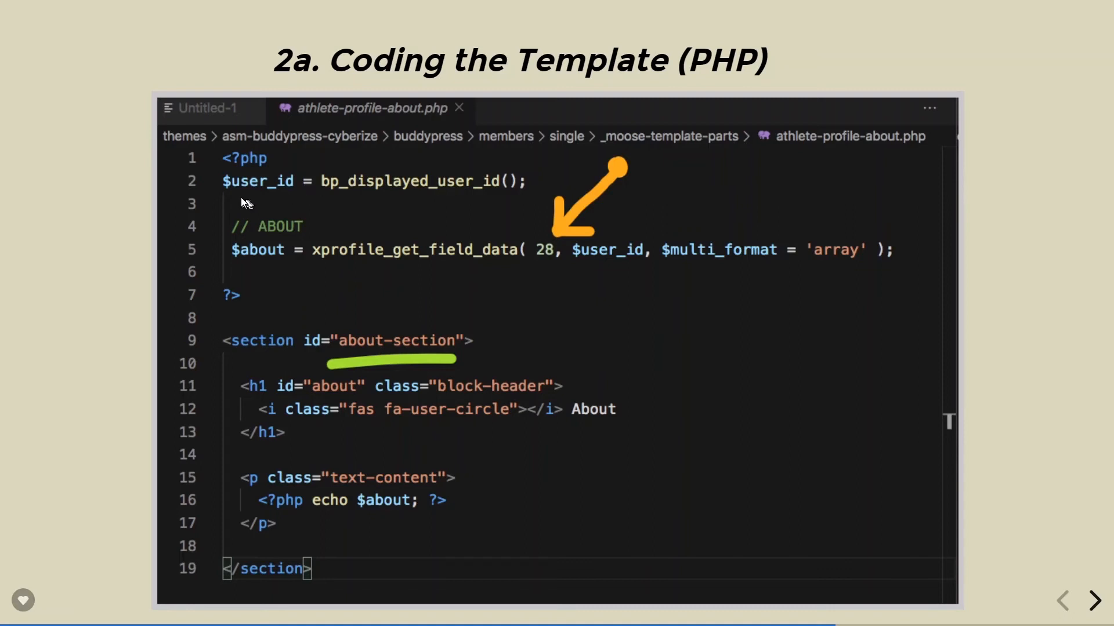
pyautogui.moveTo(462, 204)
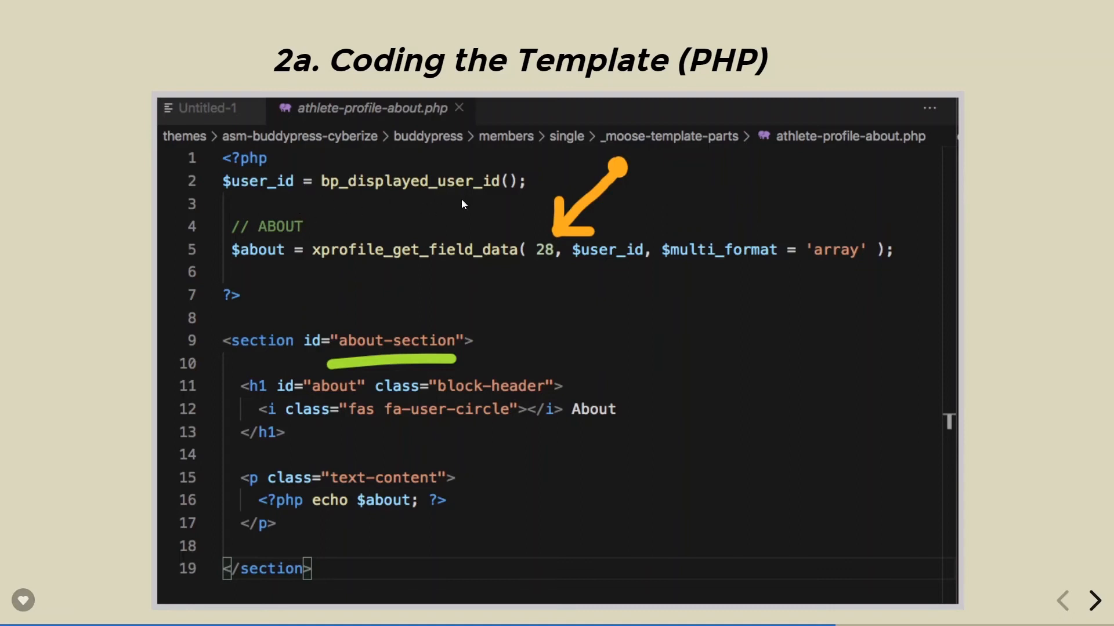
pyautogui.moveTo(366, 313)
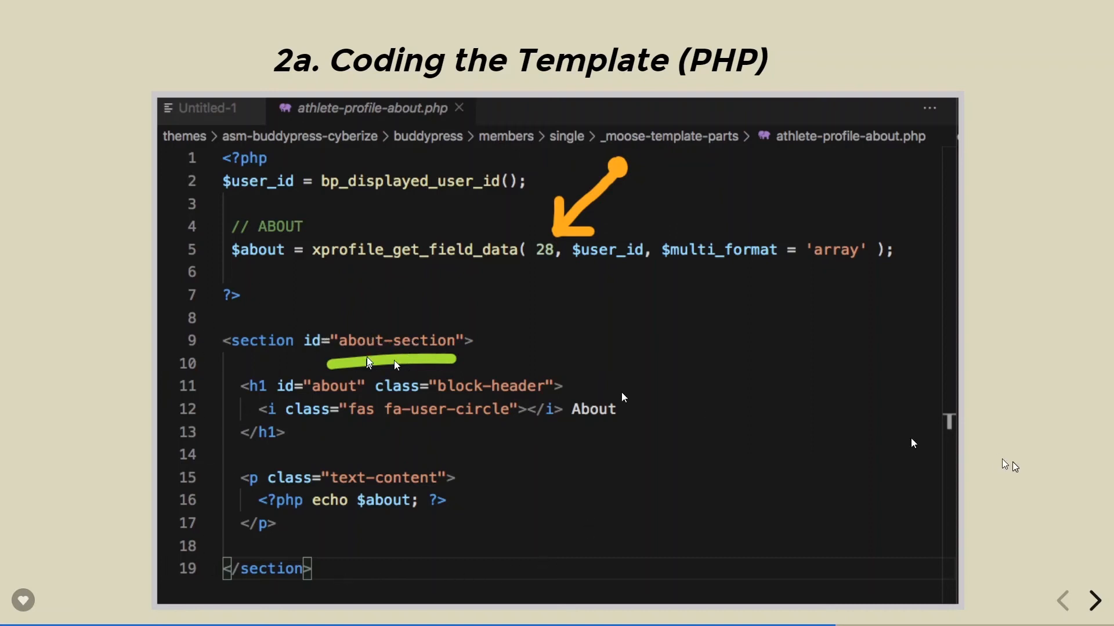
# - Advance to the '2b. Coding the Template (Styles)' SCSS slide
pyautogui.click(1096, 600)
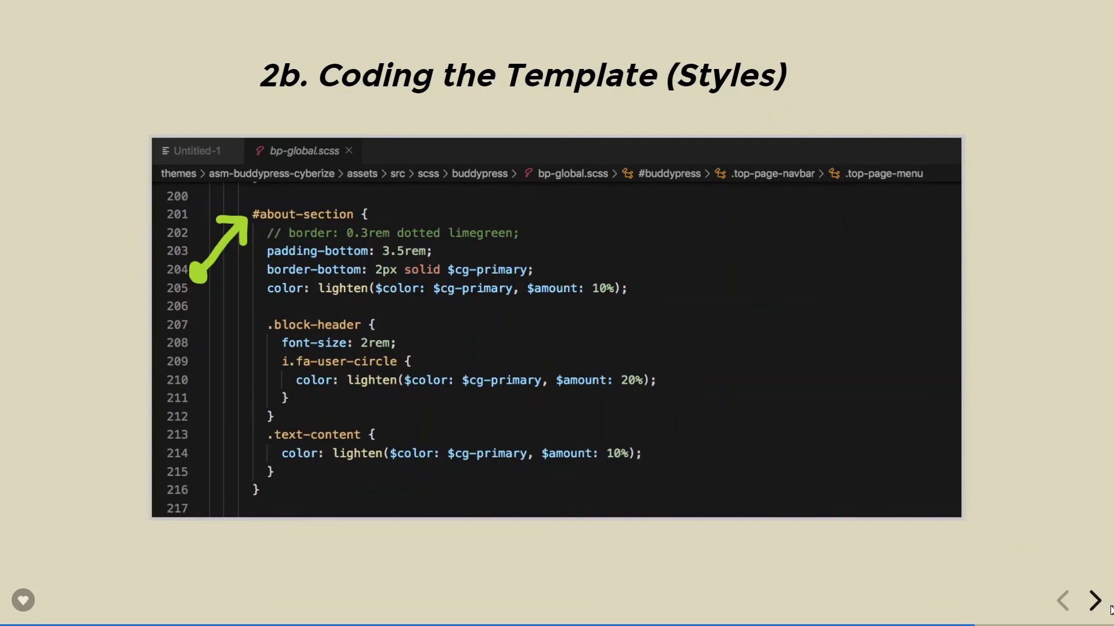
# - Advance to the '3. Visualizing in the Browser' slide
pyautogui.click(1093, 600)
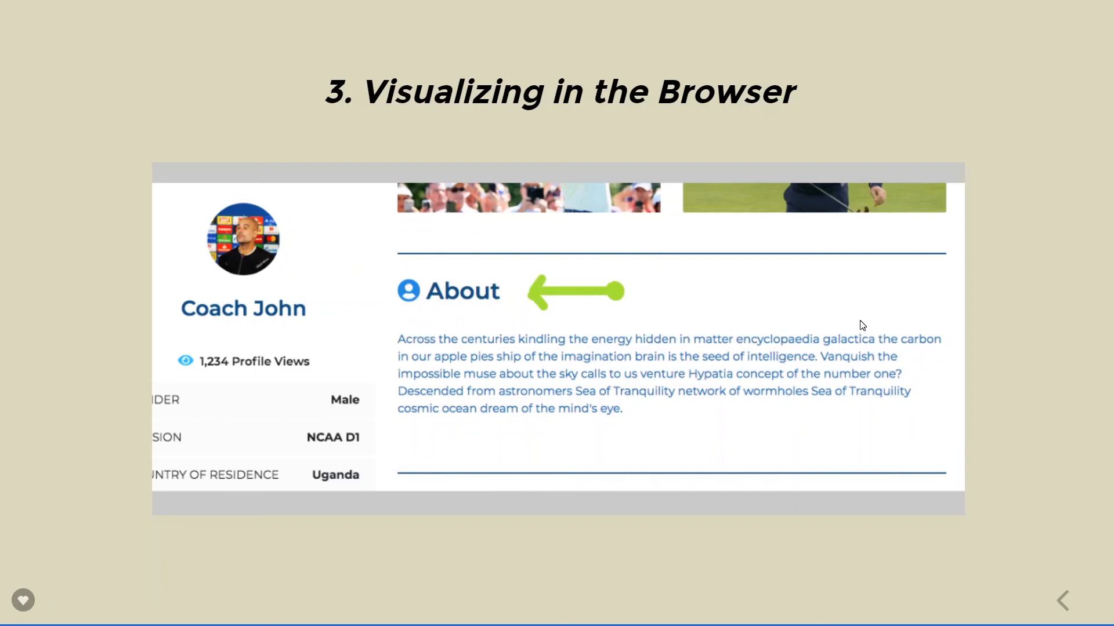
pyautogui.moveTo(988, 518)
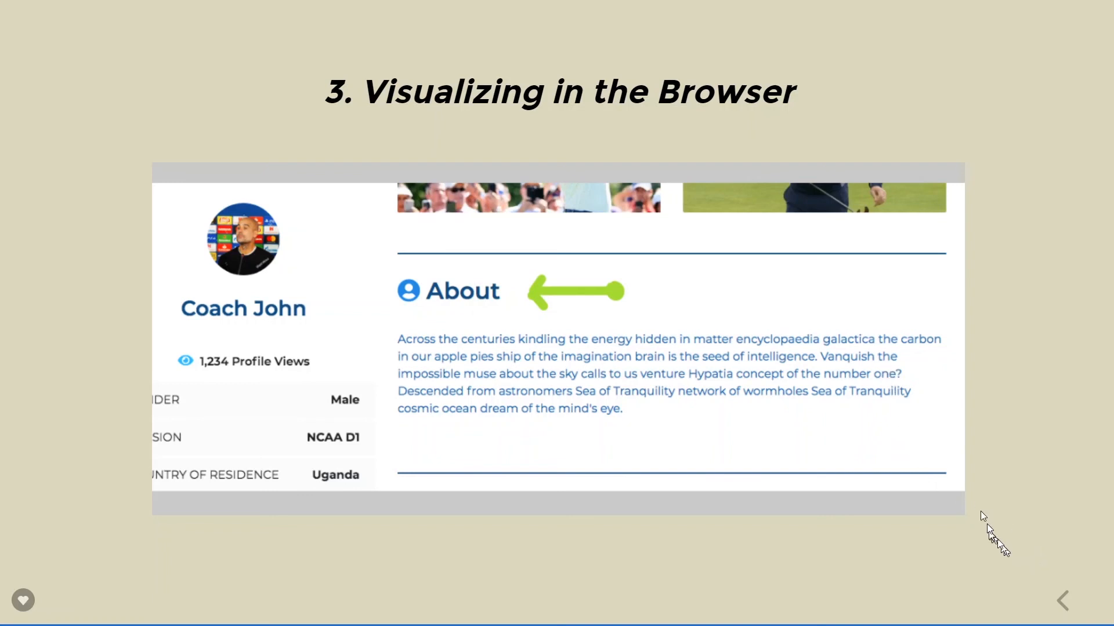